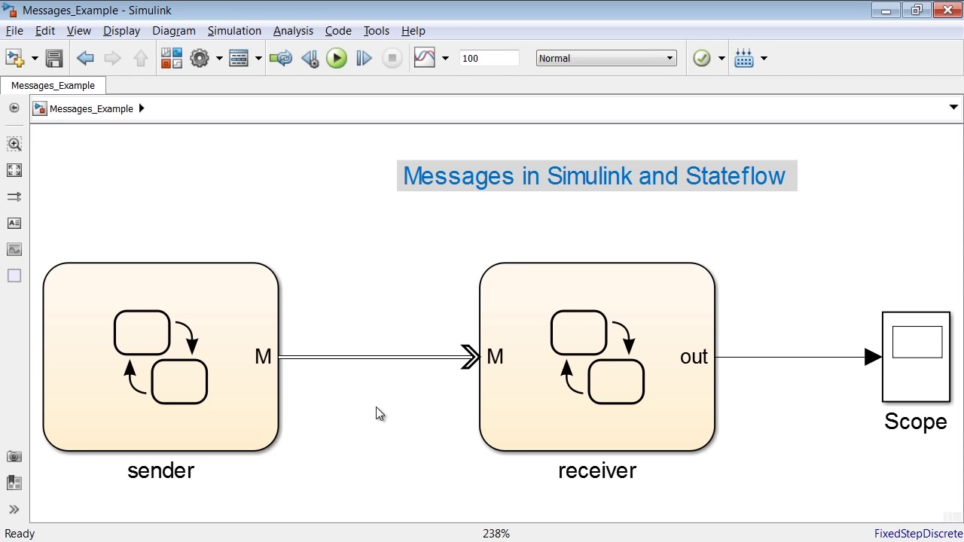
pyautogui.moveTo(394, 464)
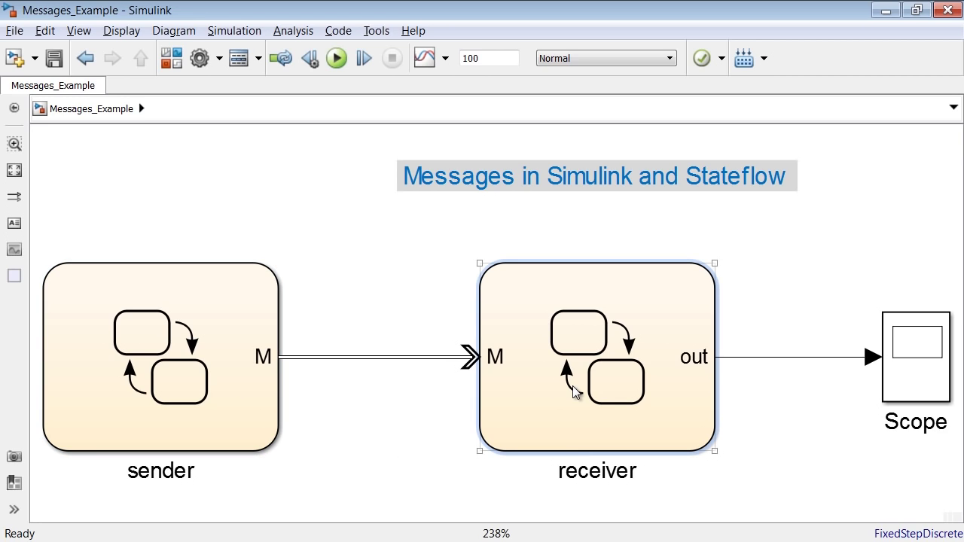
# Open the receiver Stateflow chart showing its Ready and Processing states
pyautogui.click(279, 465)
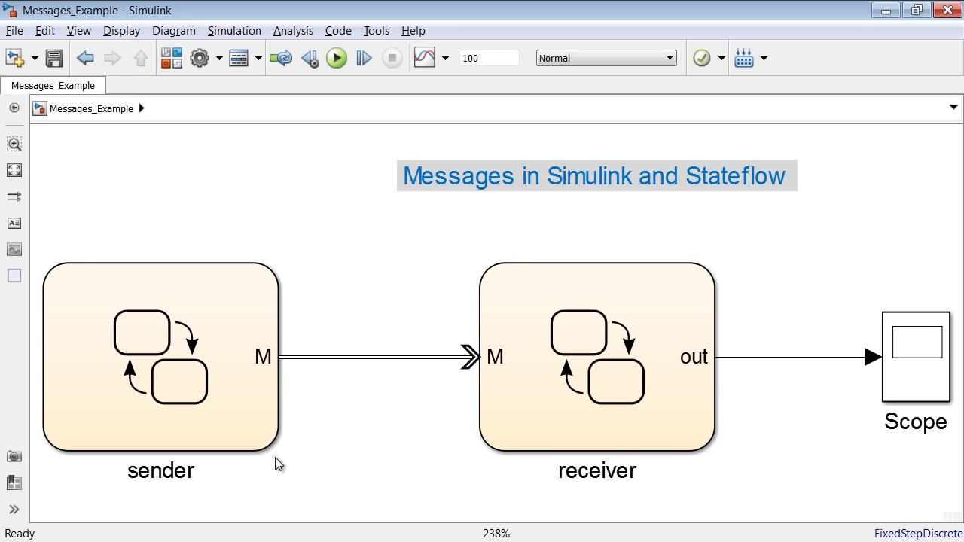
pyautogui.click(159, 358)
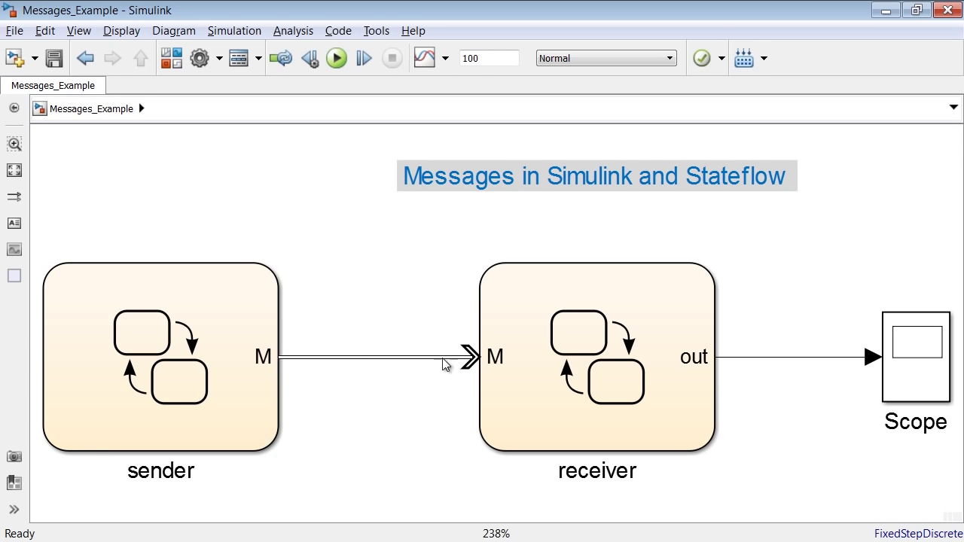
pyautogui.moveTo(379, 461)
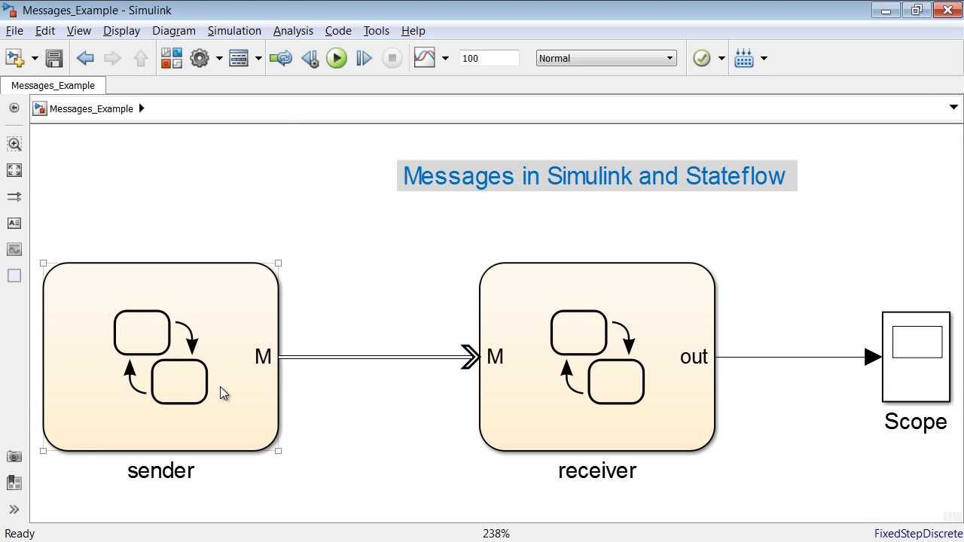
pyautogui.doubleClick(160, 356)
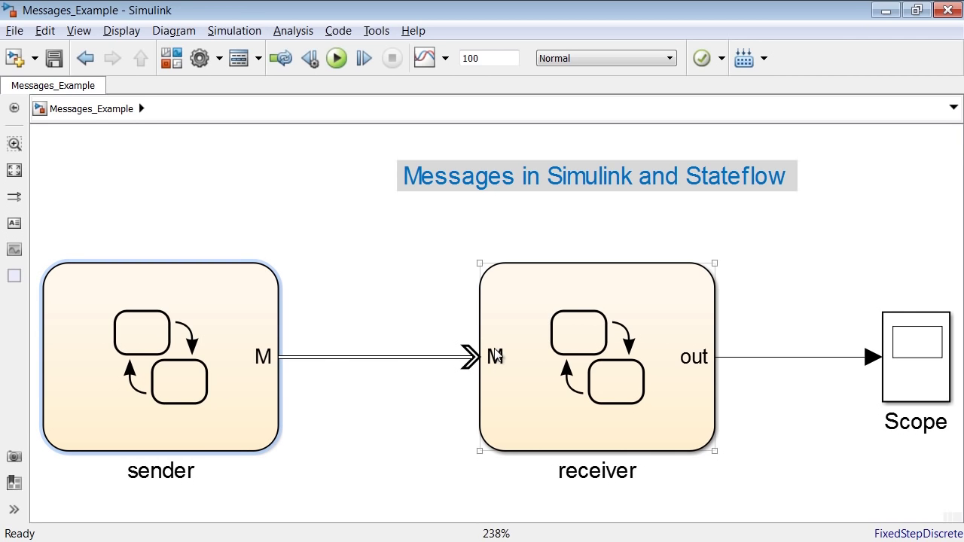
pyautogui.moveTo(499, 371)
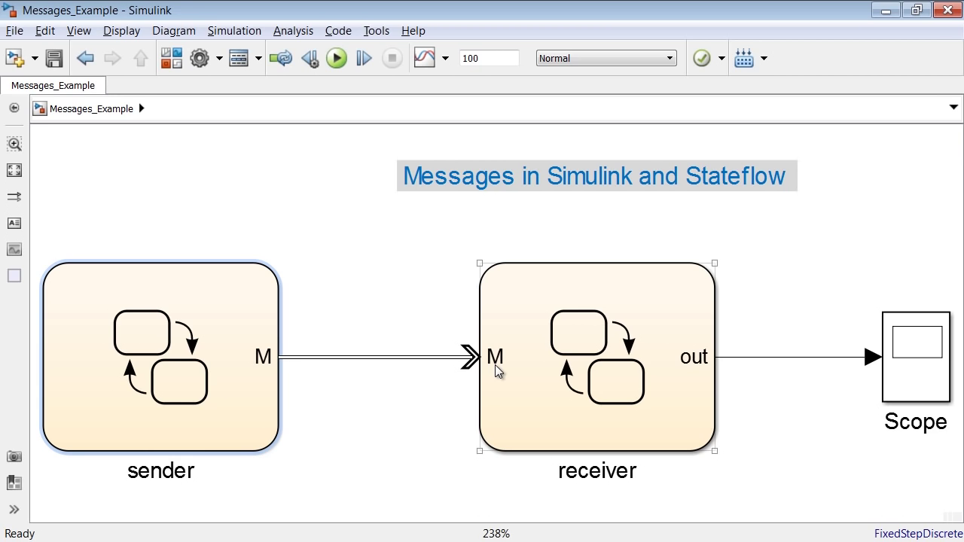
pyautogui.doubleClick(597, 357)
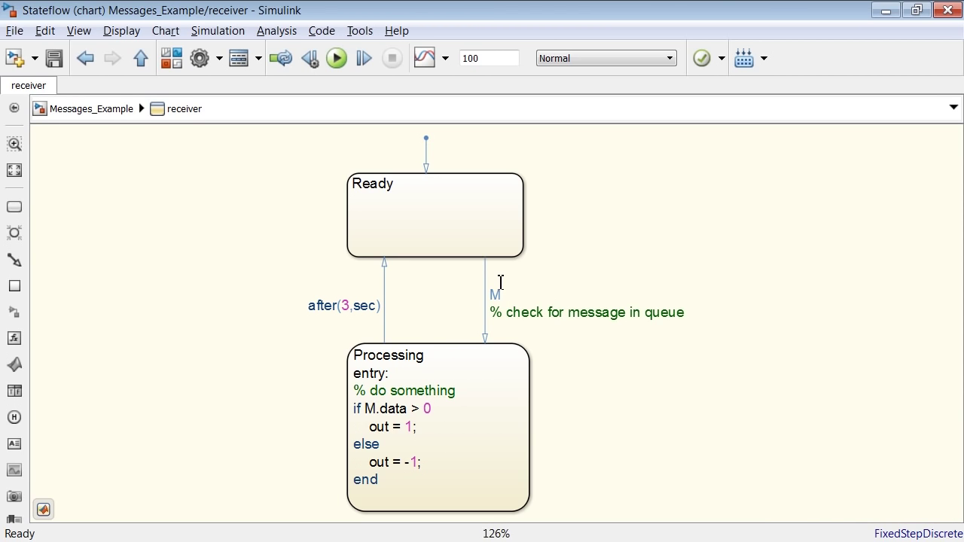
# Inspect the transition triggered by message M and the Processing state
pyautogui.click(434, 214)
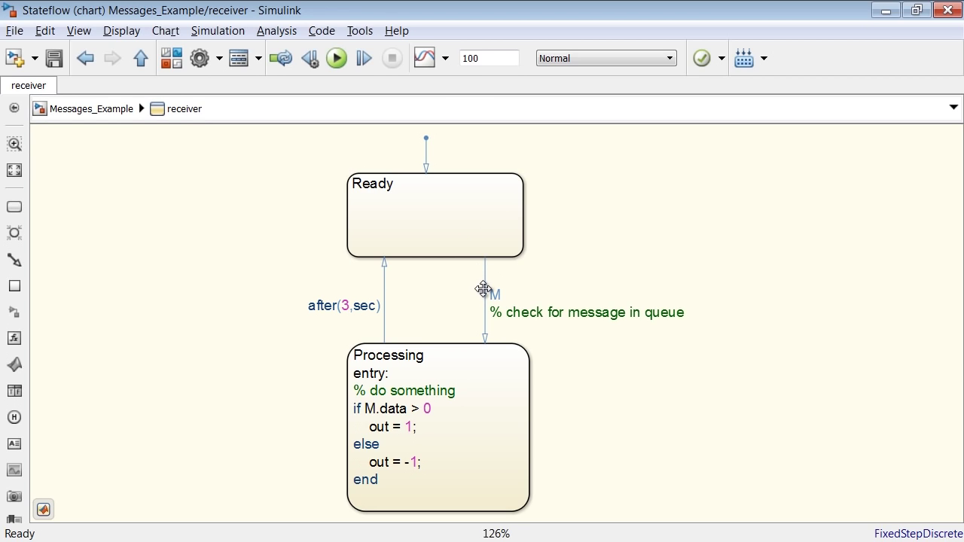
pyautogui.click(437, 430)
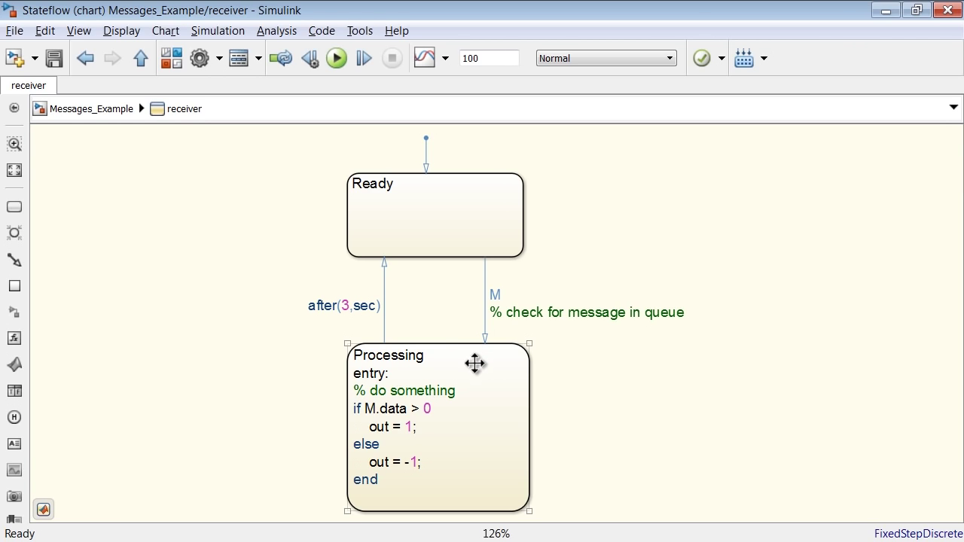
pyautogui.click(392, 211)
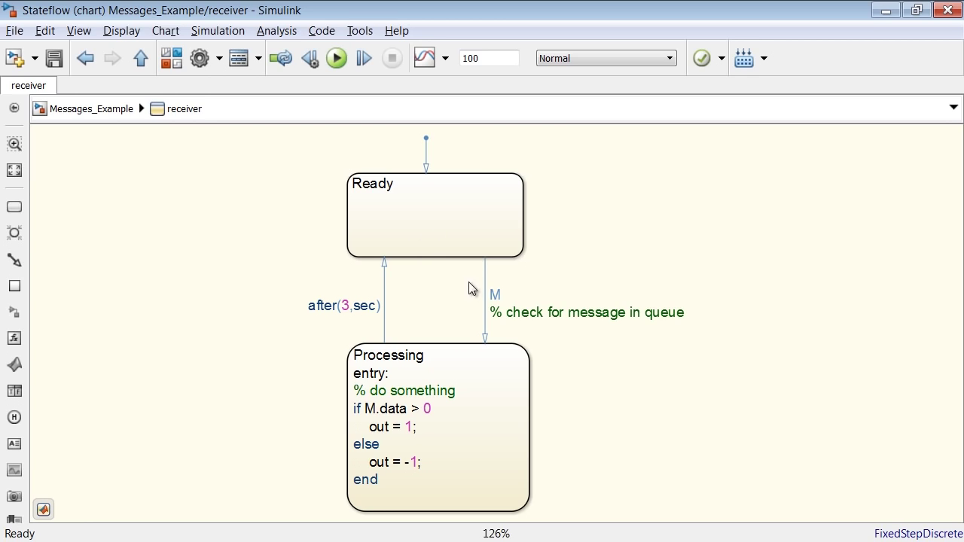
pyautogui.moveTo(485, 324)
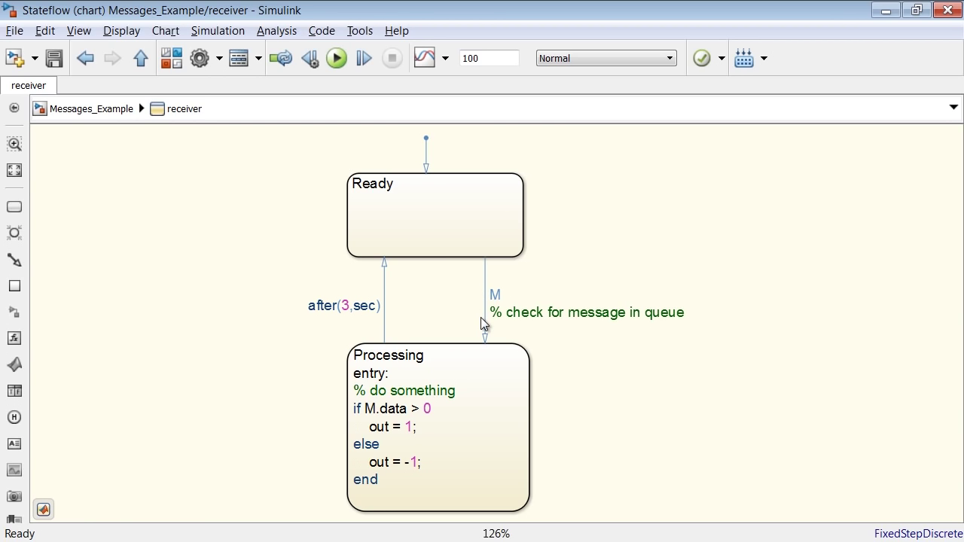
pyautogui.click(486, 317)
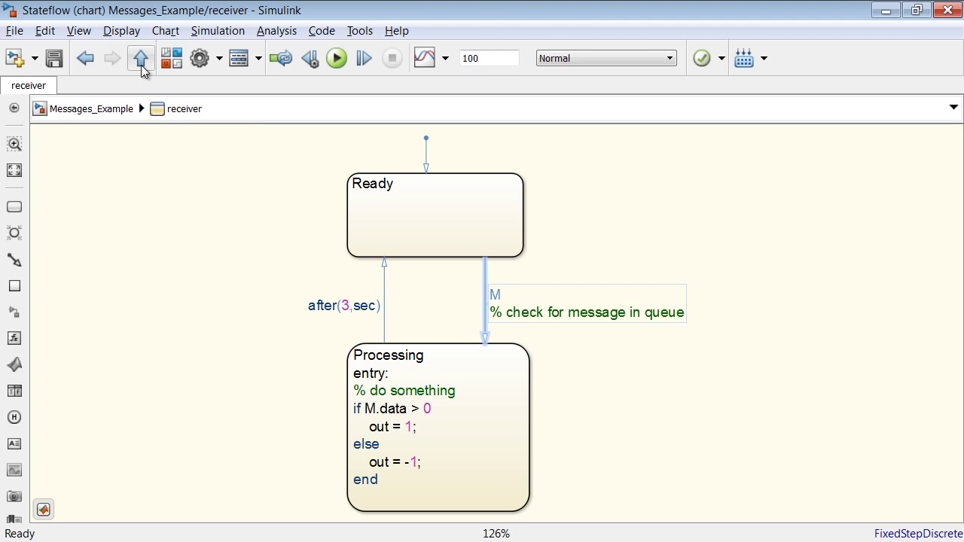
# Return to the top model, show the Message Viewer window and receiver chart, and run the simulation
pyautogui.click(140, 57)
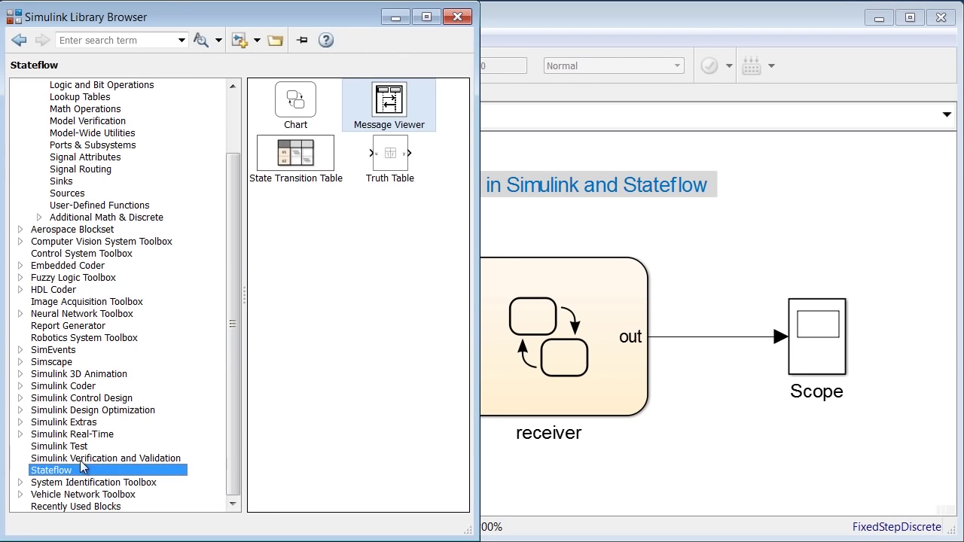
pyautogui.moveTo(389, 117)
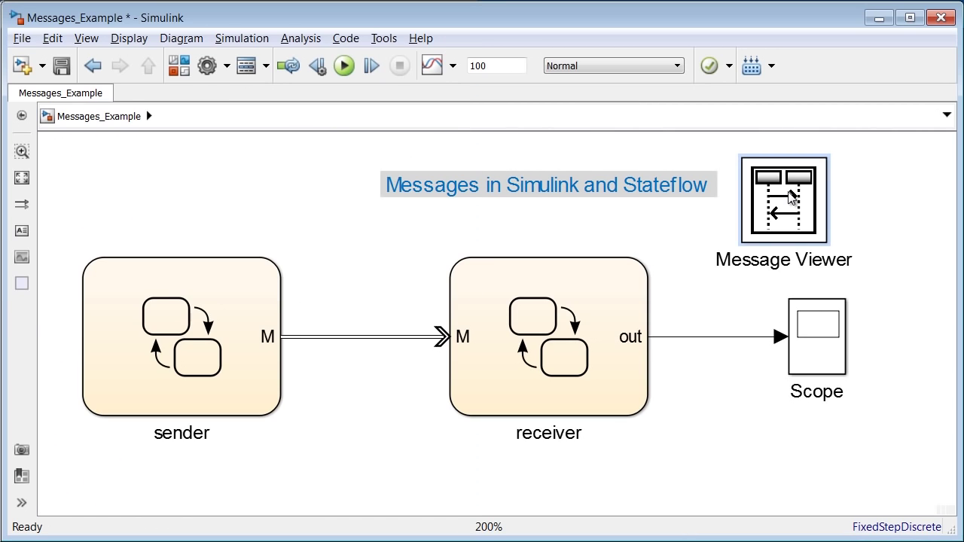
pyautogui.doubleClick(783, 199)
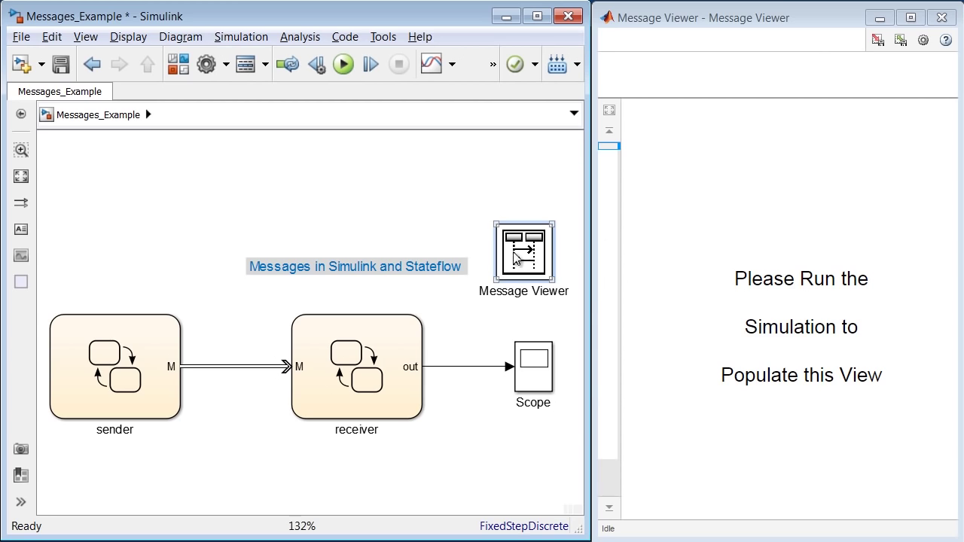
pyautogui.doubleClick(356, 366)
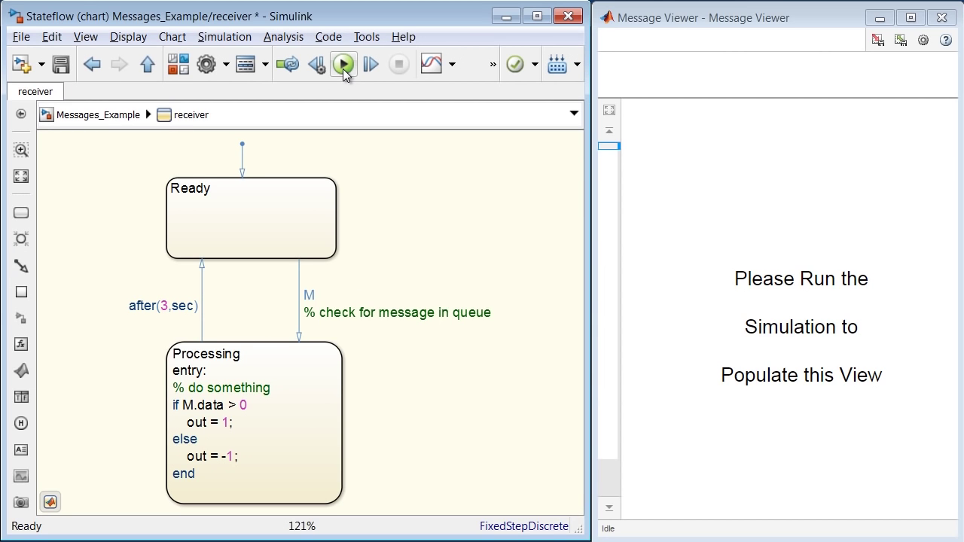
pyautogui.click(343, 64)
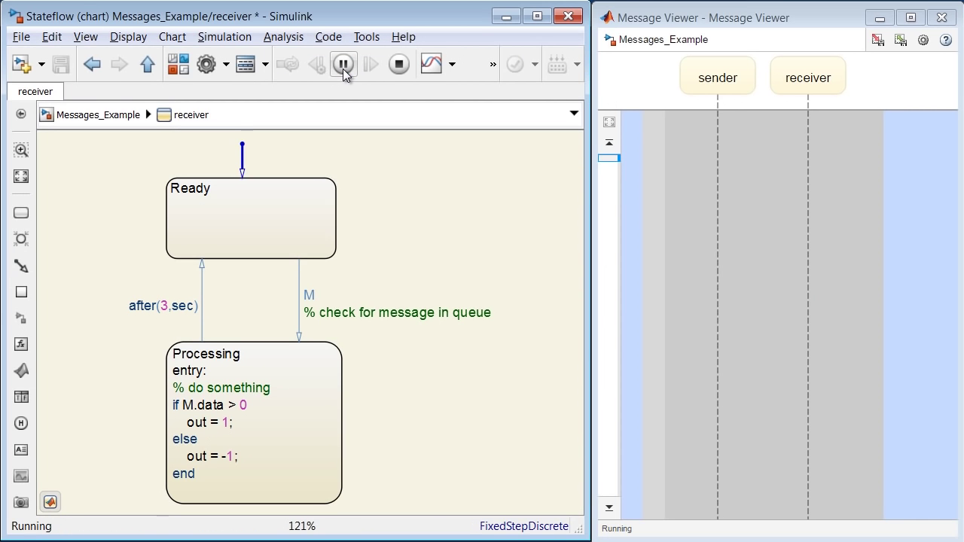